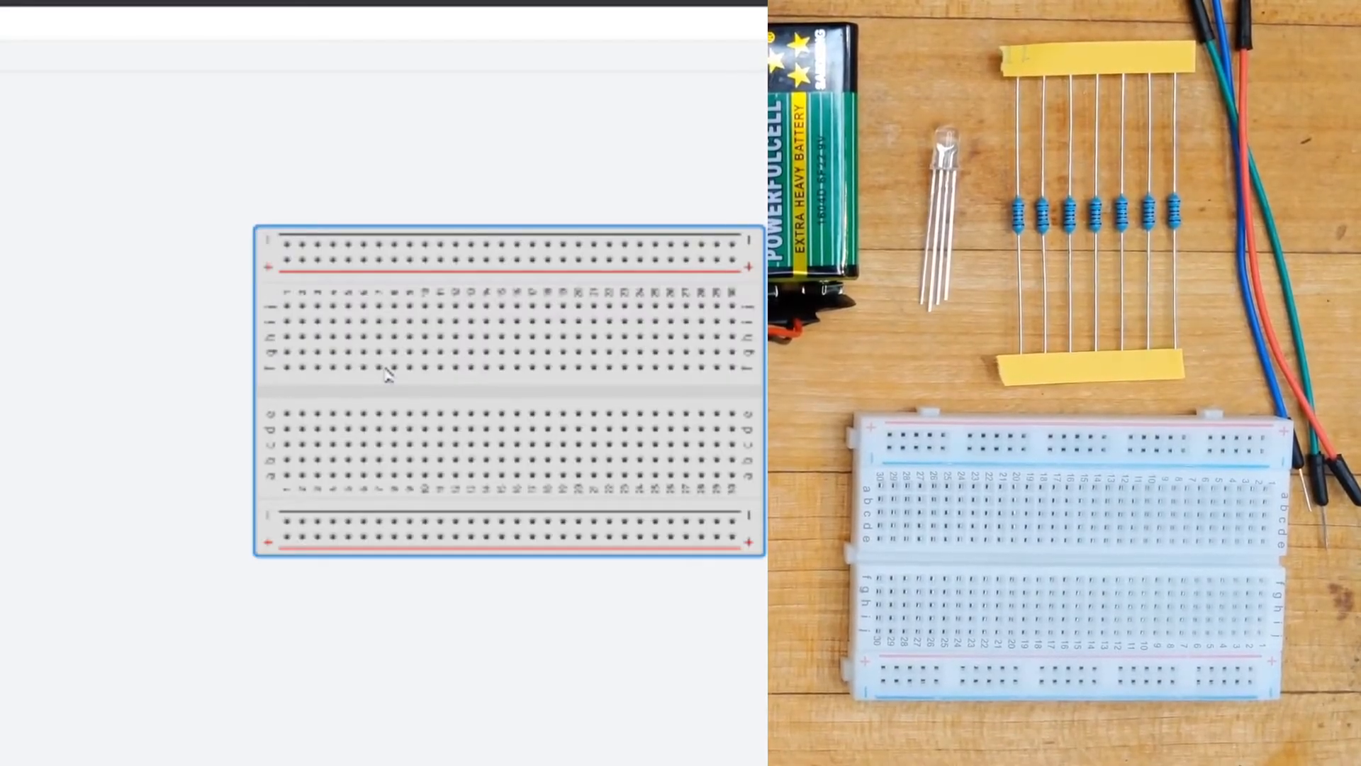
click(348, 368)
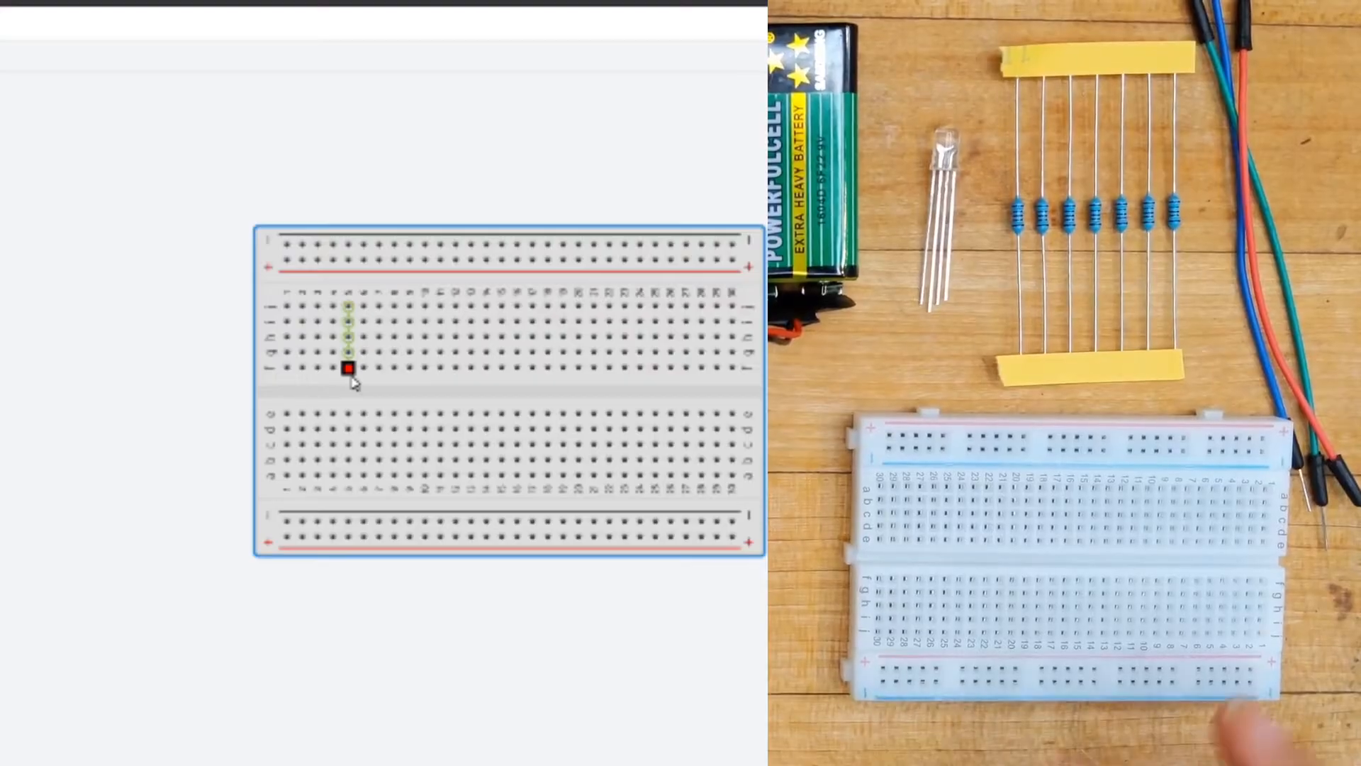